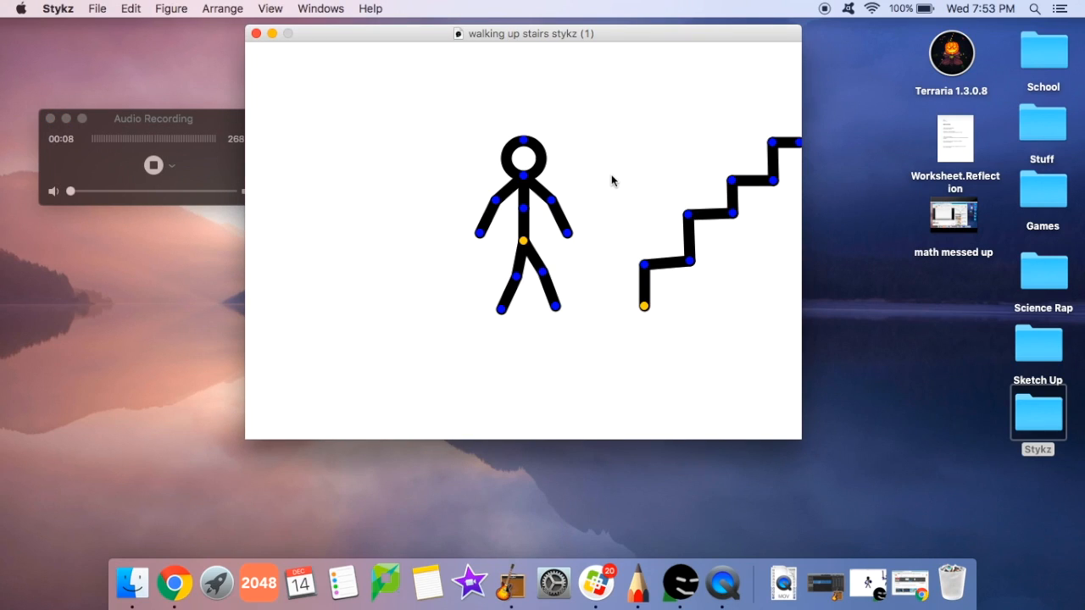
Launch StykzPlayer for 'walking up stairs stykz (1)' from the Windows menu, let it finish, then replay it
click(321, 9)
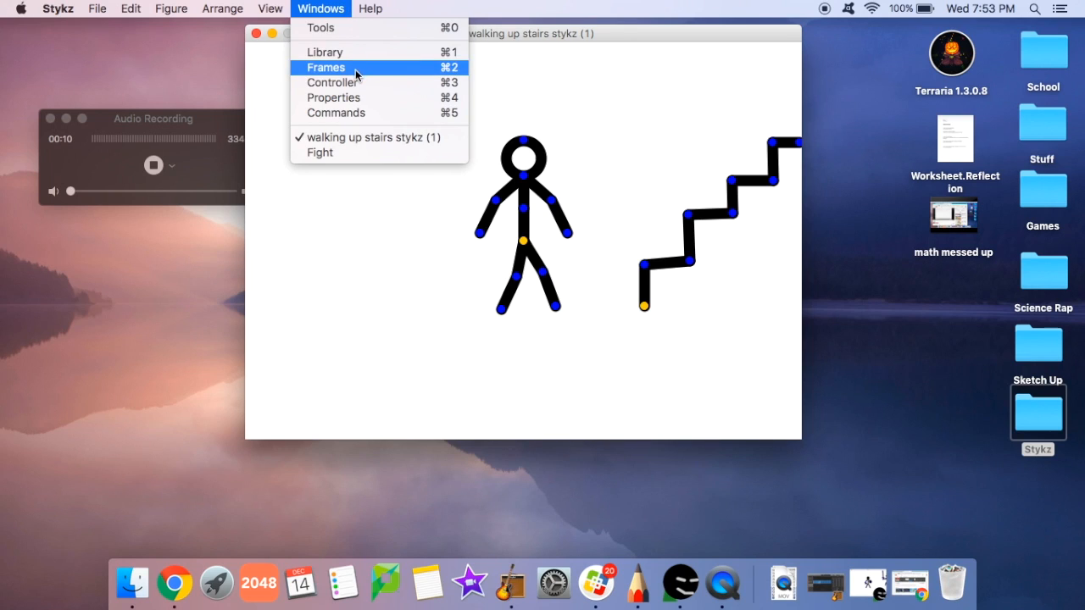
click(325, 67)
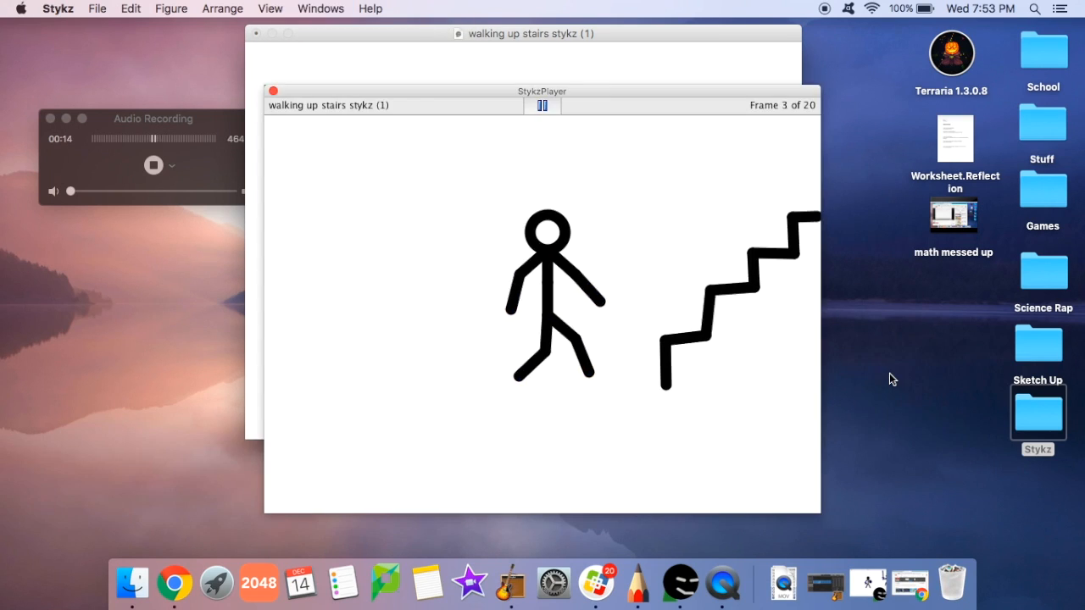
click(542, 105)
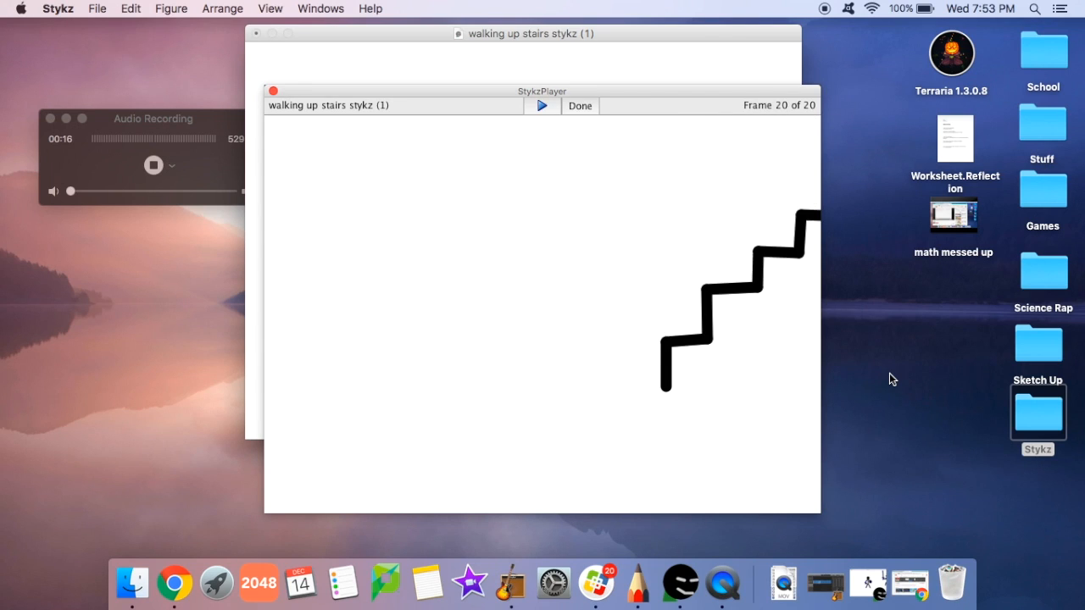
mouse_move(685, 360)
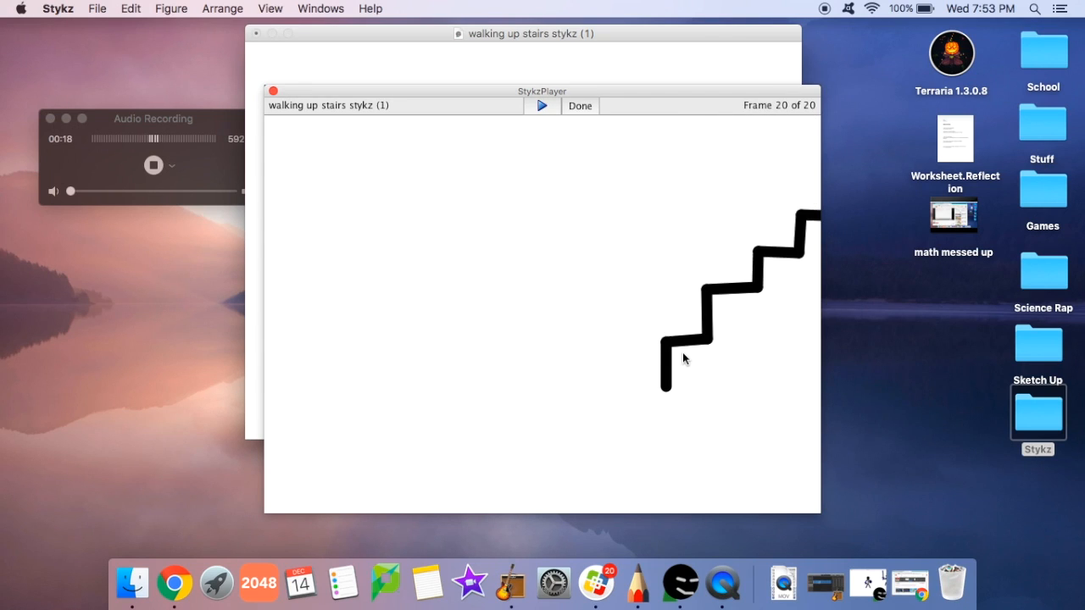
click(541, 105)
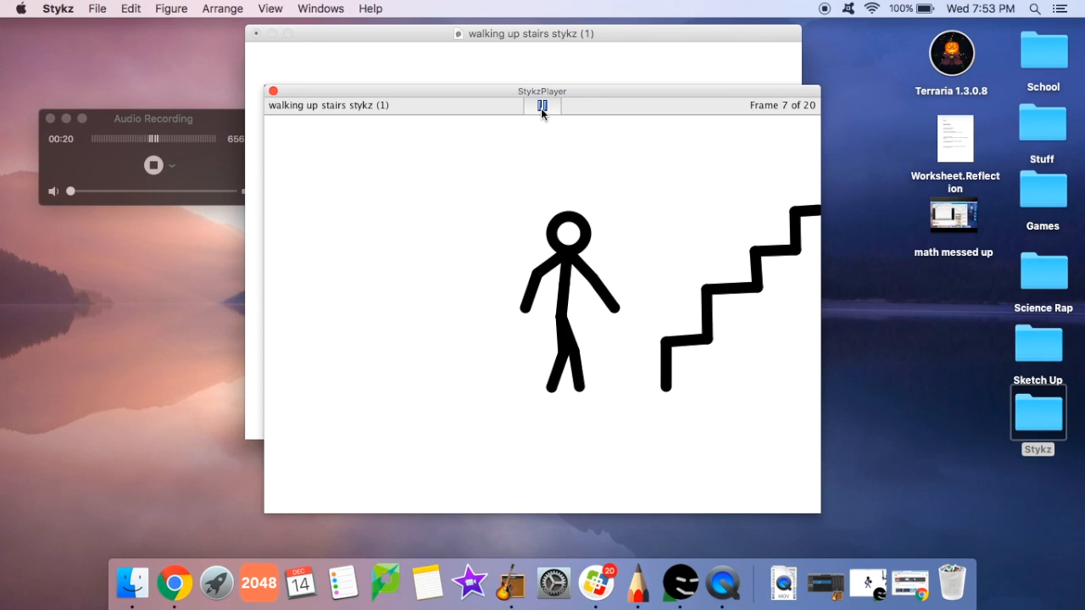
Close the stairs StykzPlayer with Done so the Fight document's Frames and Controller show
click(543, 105)
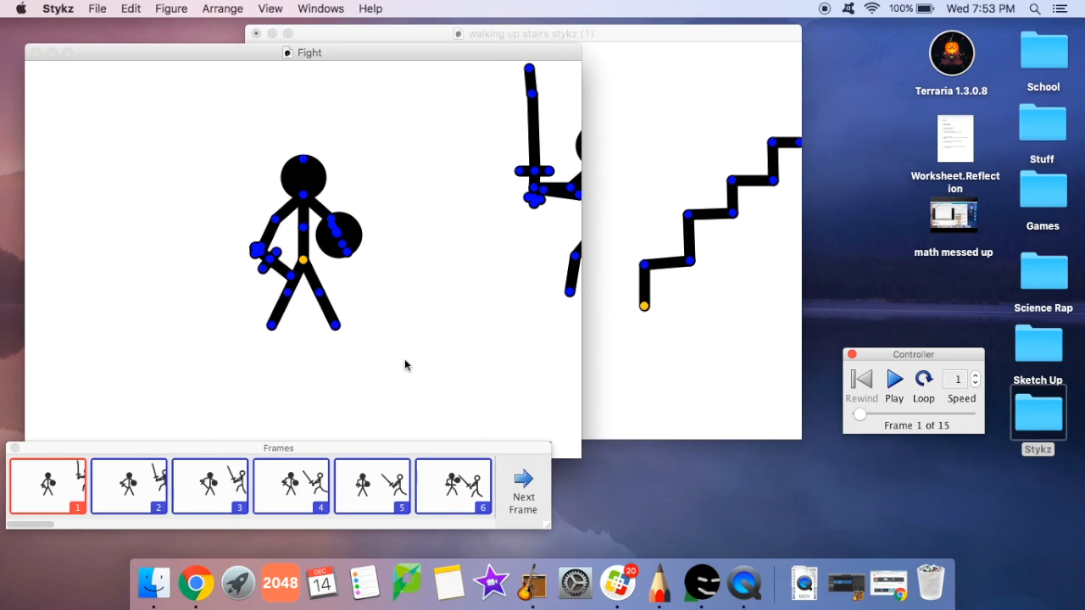
Run the Fight document in StykzPlayer through all 15 frames to the fallen opponent
click(893, 380)
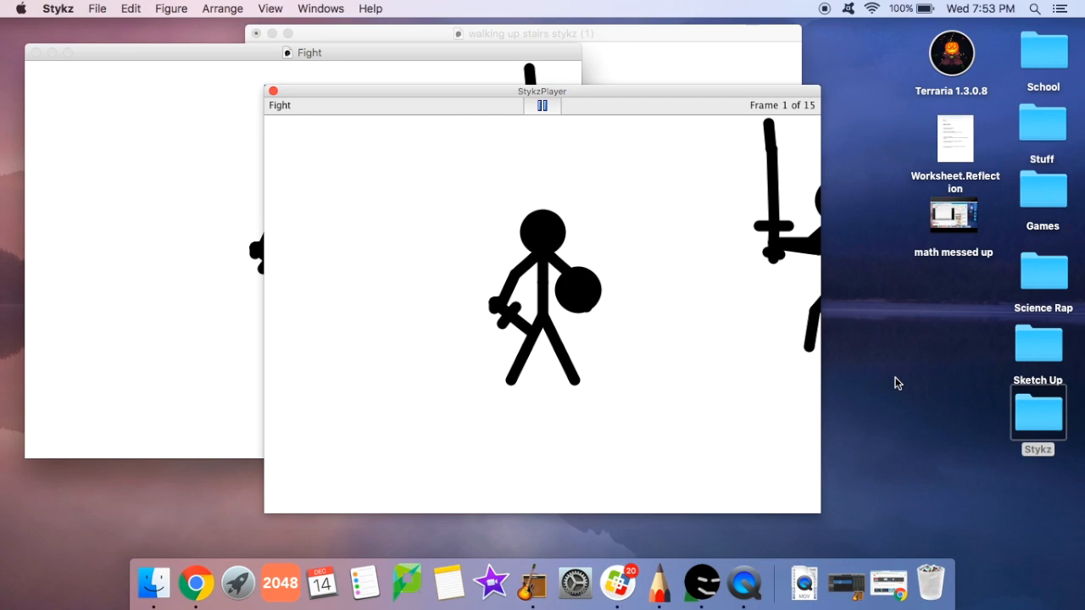
click(543, 105)
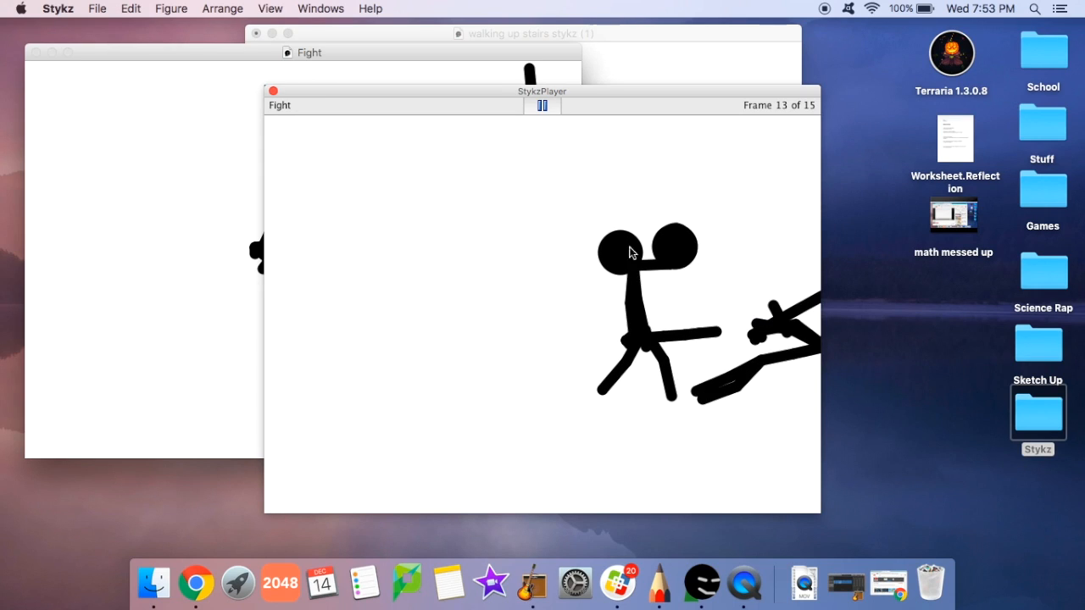
click(542, 105)
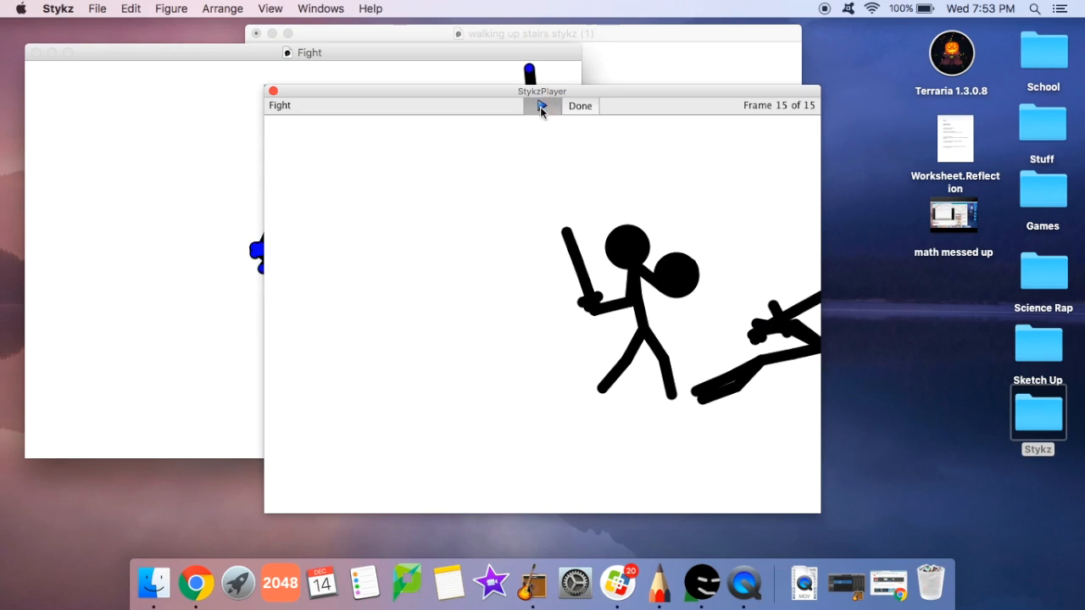
click(542, 106)
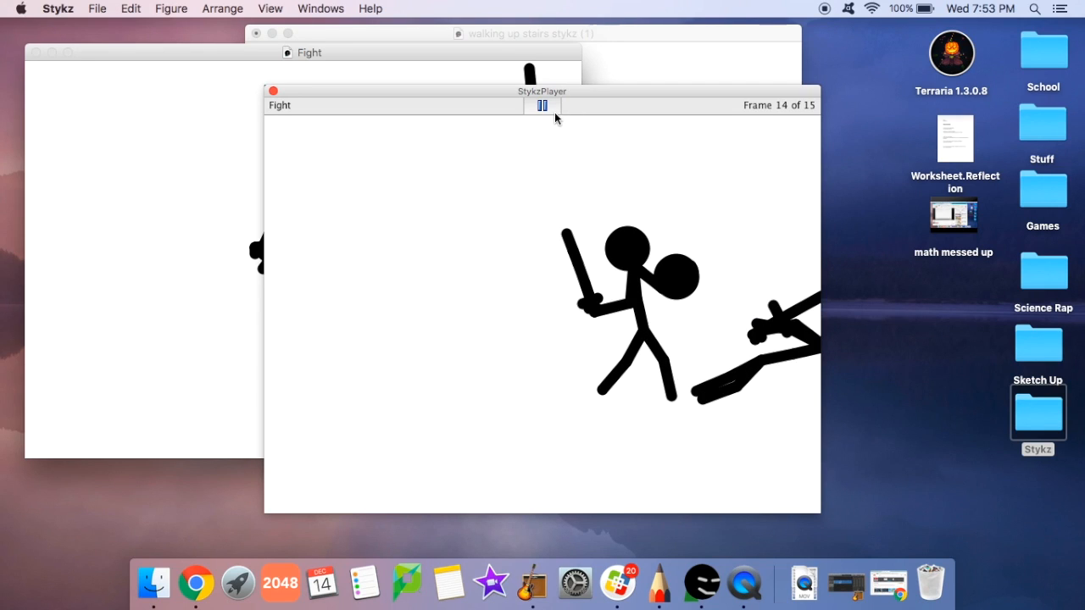
click(543, 105)
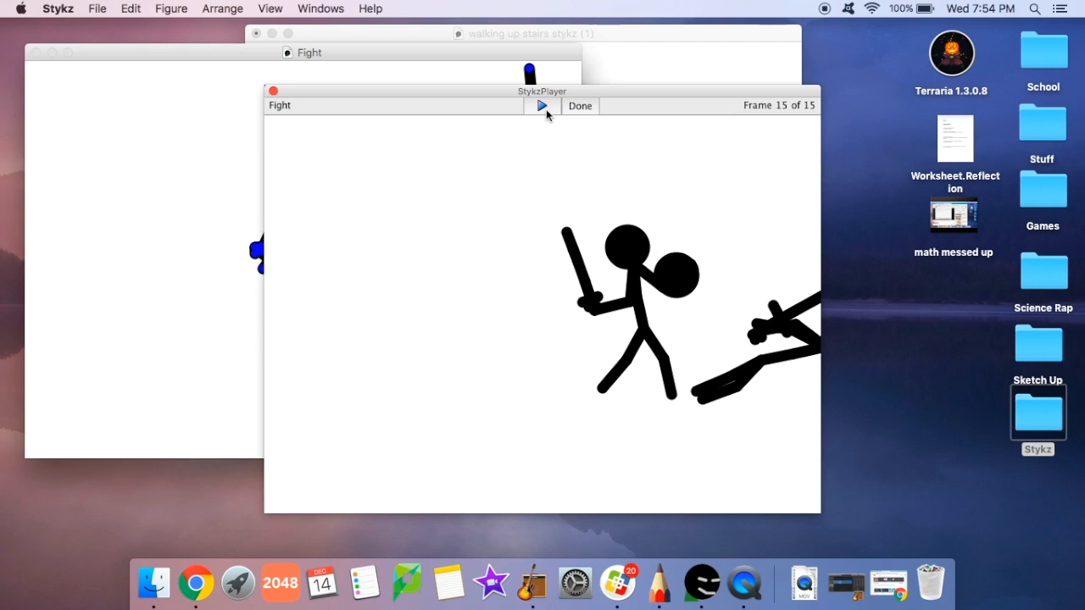
mouse_move(800, 7)
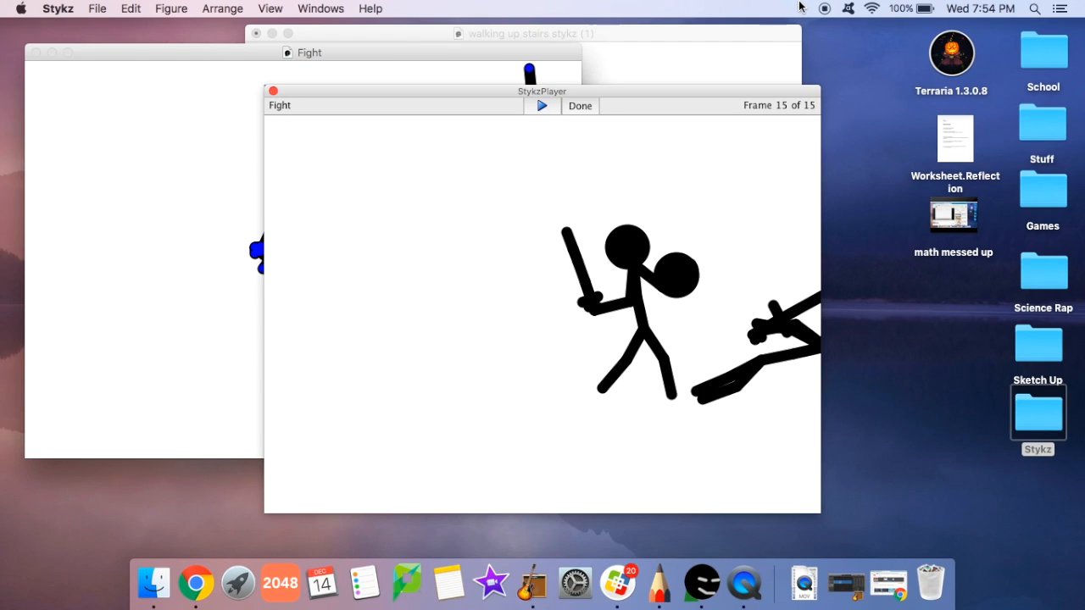
mouse_move(156, 57)
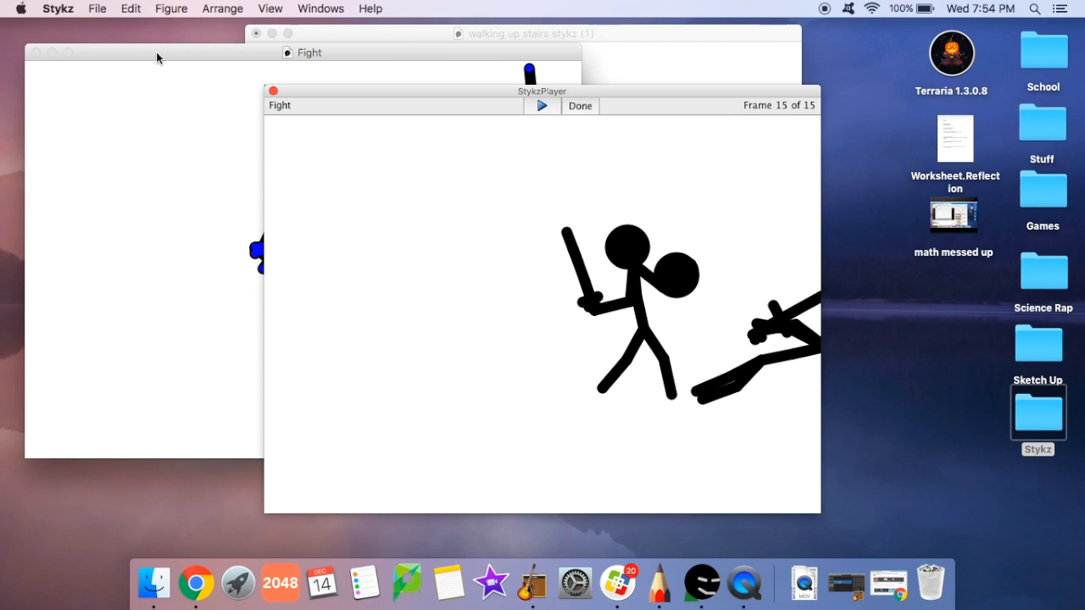